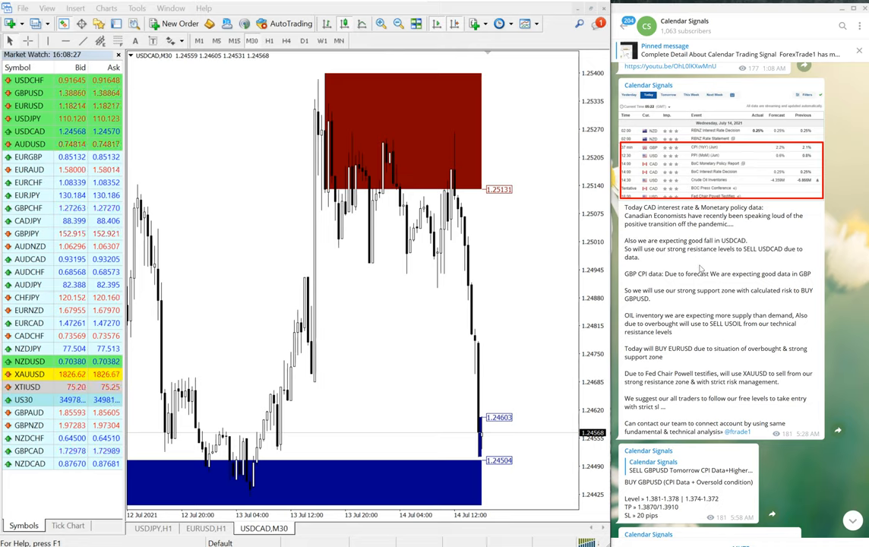
- Read the USDCAD signal posts and show the Calendar Signals channel info with its link and description
{"action": "scroll", "scroll_direction": "down", "scroll_amount": 3}
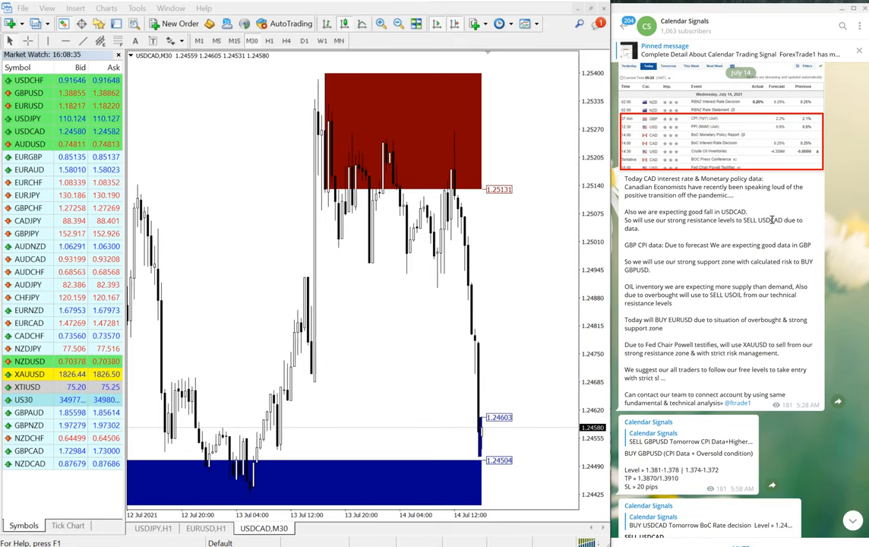
{"action": "scroll", "scroll_direction": "down", "scroll_amount": 3}
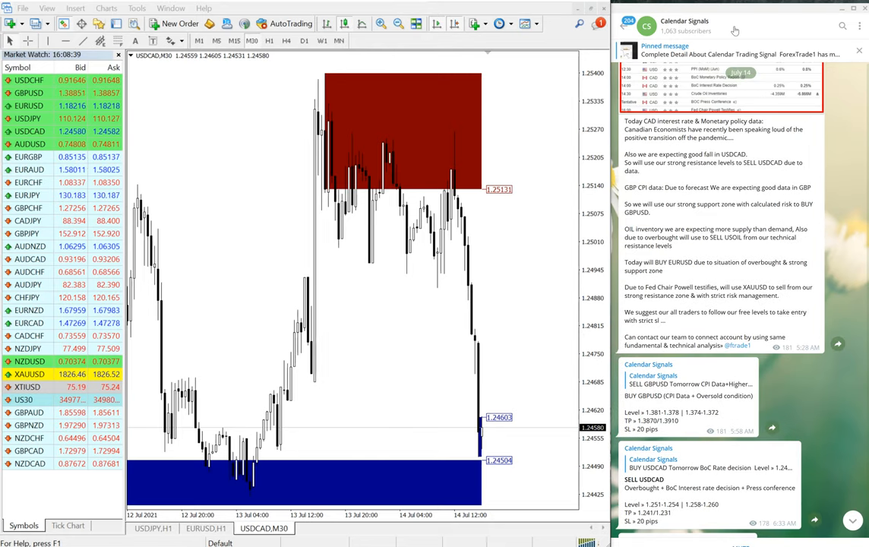
{"action": "left_click", "coordinate": [684, 21]}
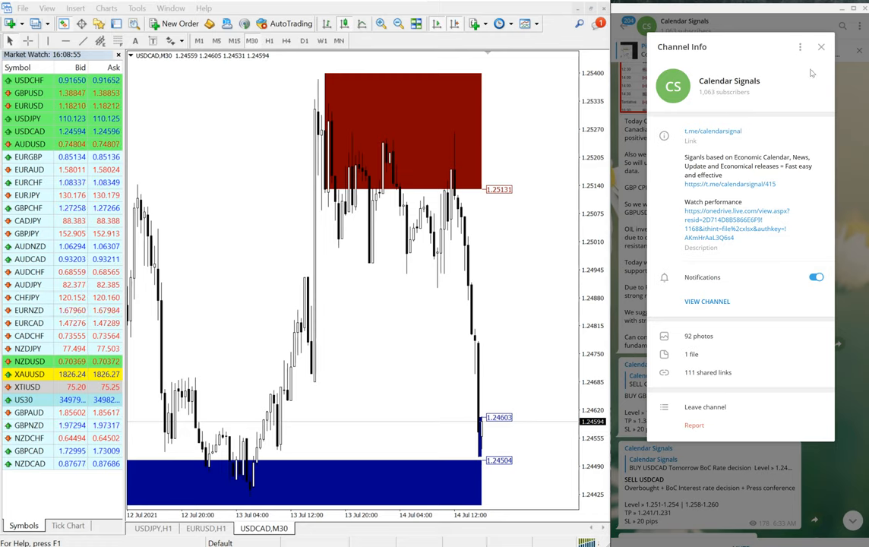
{"action": "left_click", "coordinate": [821, 47]}
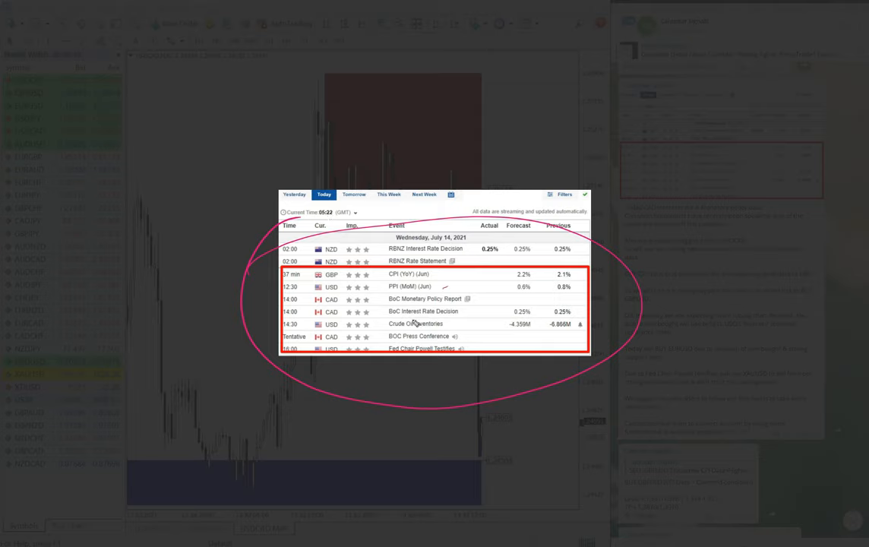
{"action": "mouse_move", "coordinate": [483, 300]}
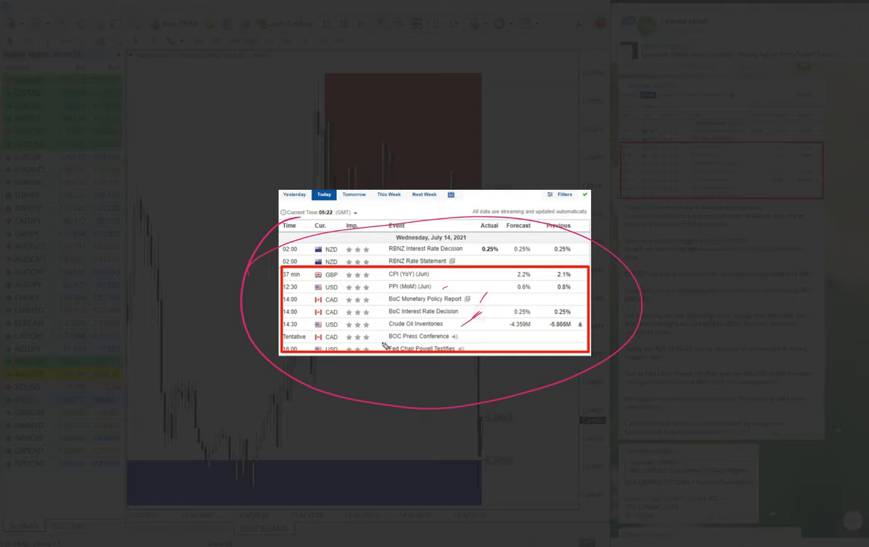
{"action": "mouse_move", "coordinate": [367, 360]}
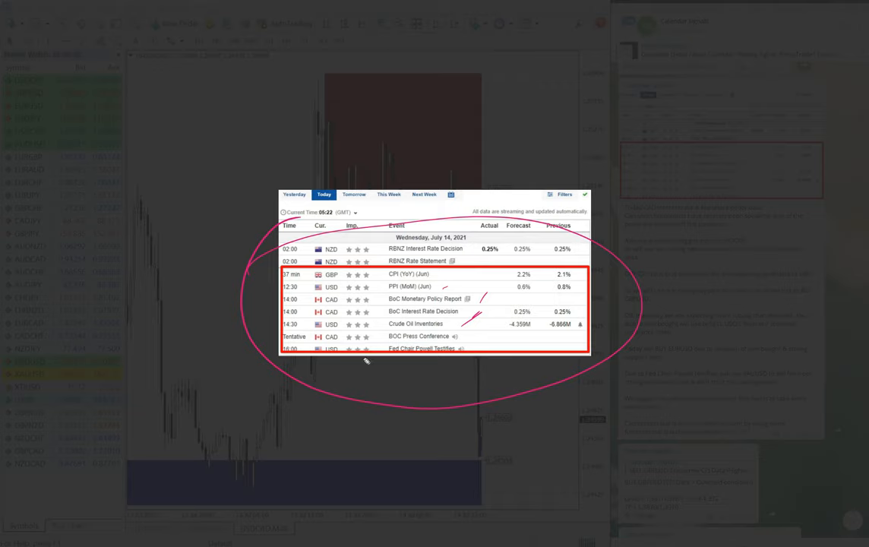
{"action": "mouse_move", "coordinate": [375, 349]}
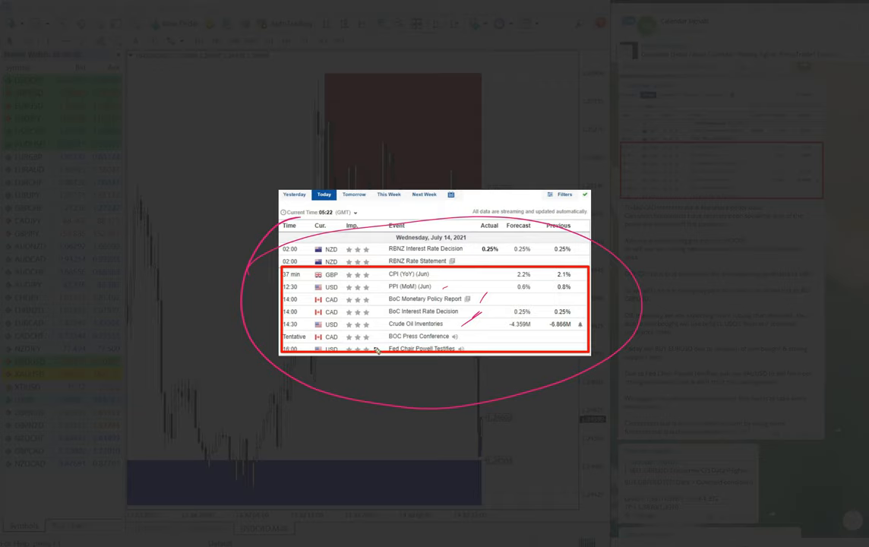
{"action": "mouse_move", "coordinate": [577, 365]}
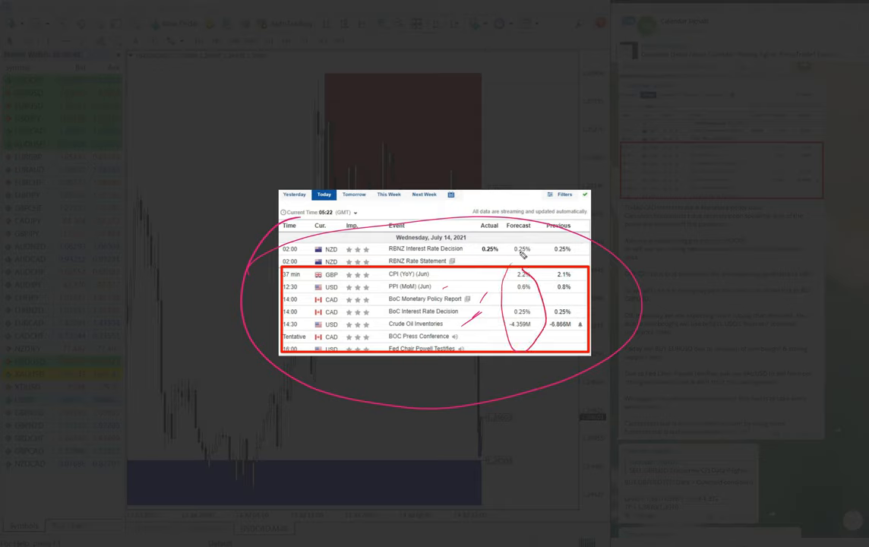
{"action": "mouse_move", "coordinate": [540, 226]}
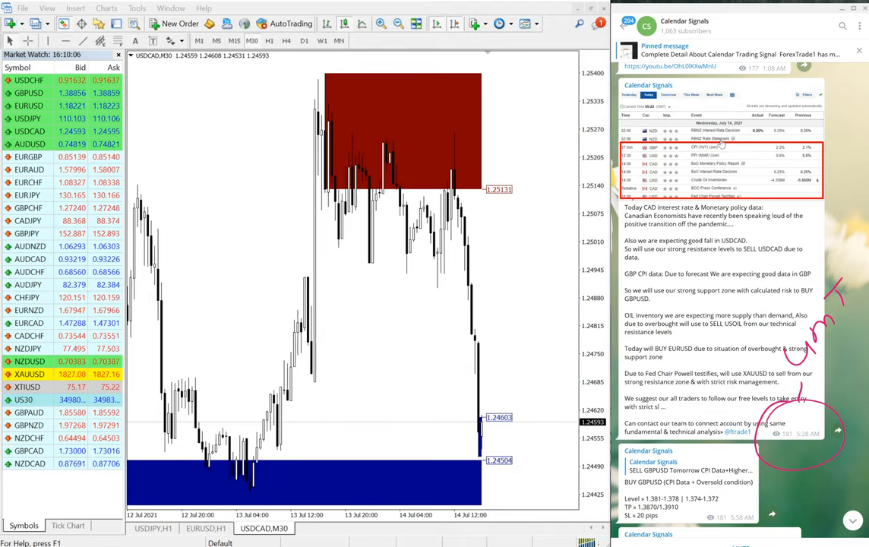
- Scroll the channel feed down to the BUY GBPUSD and SELL USDCAD signal posts
{"action": "scroll", "scroll_direction": "down", "scroll_amount": 3}
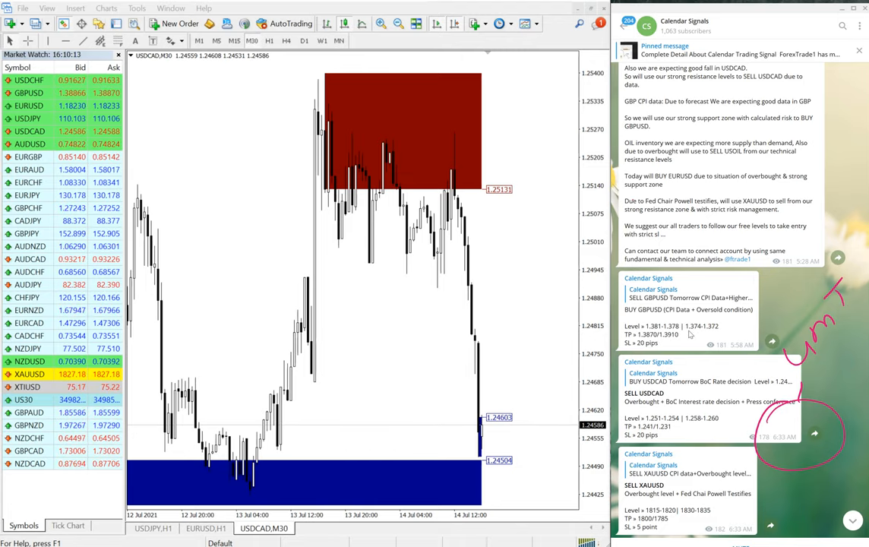
{"action": "scroll", "scroll_direction": "down", "scroll_amount": 3}
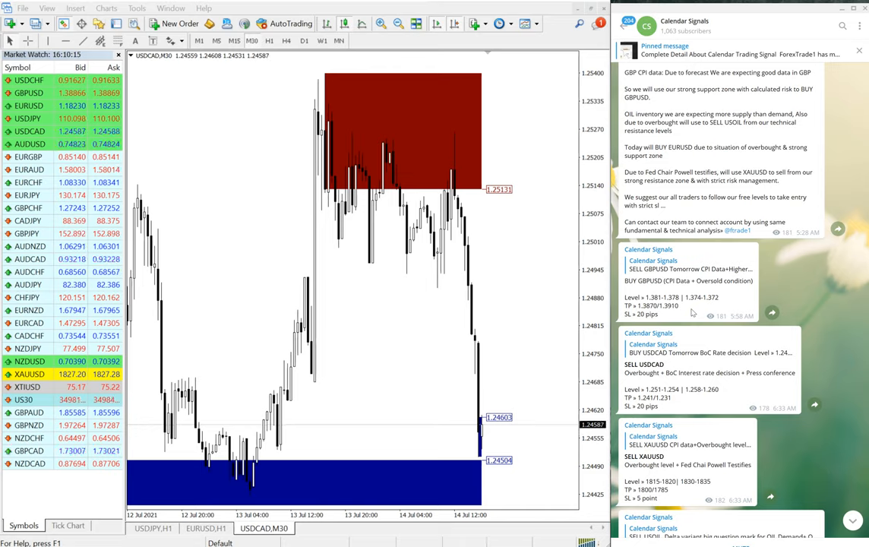
{"action": "mouse_move", "coordinate": [721, 341]}
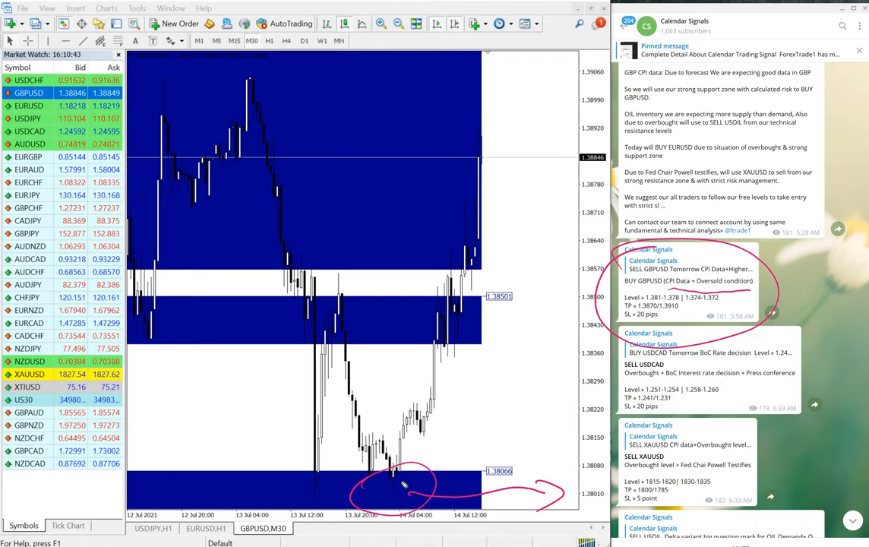
{"action": "left_click_drag", "start_coordinate": [407, 485], "coordinate": [479, 110]}
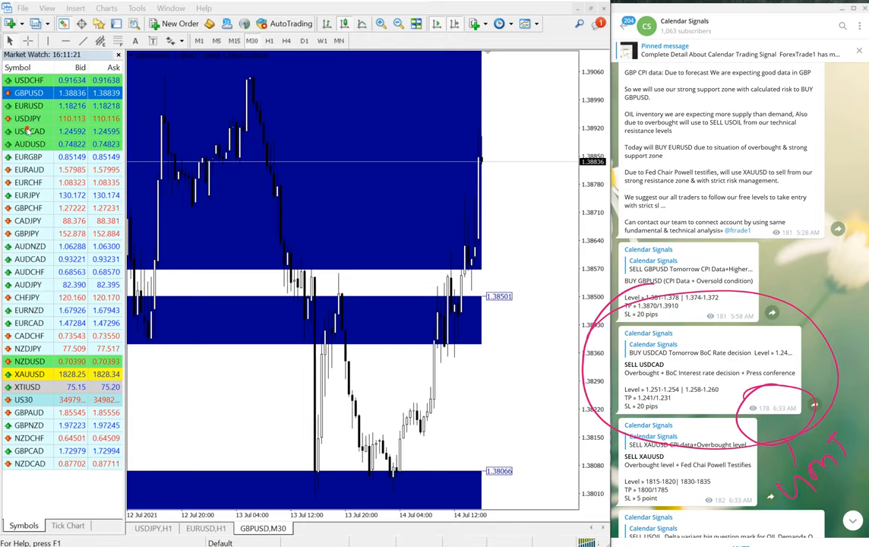
- Switch the chart to USDCAD M30 and circle the price peak inside the red resistance zone
{"action": "left_click", "coordinate": [29, 130]}
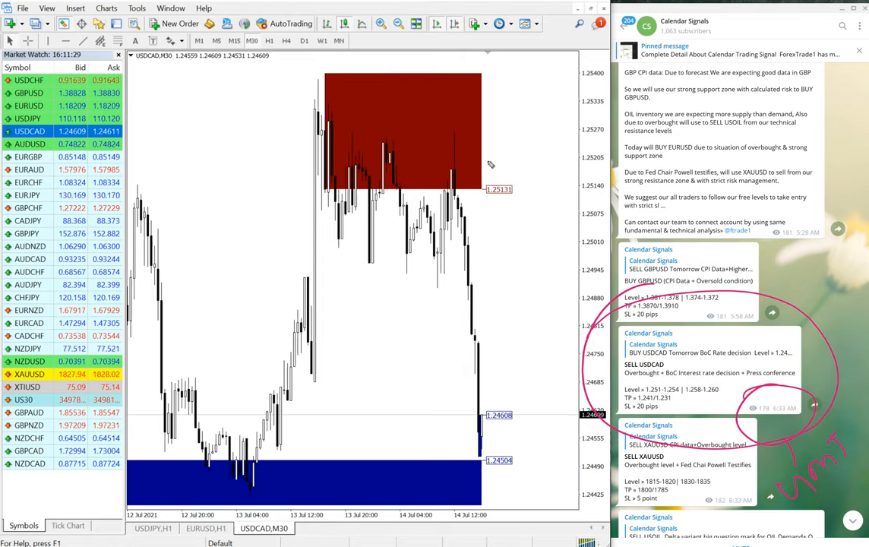
{"action": "left_click_drag", "start_coordinate": [490, 164], "coordinate": [555, 376]}
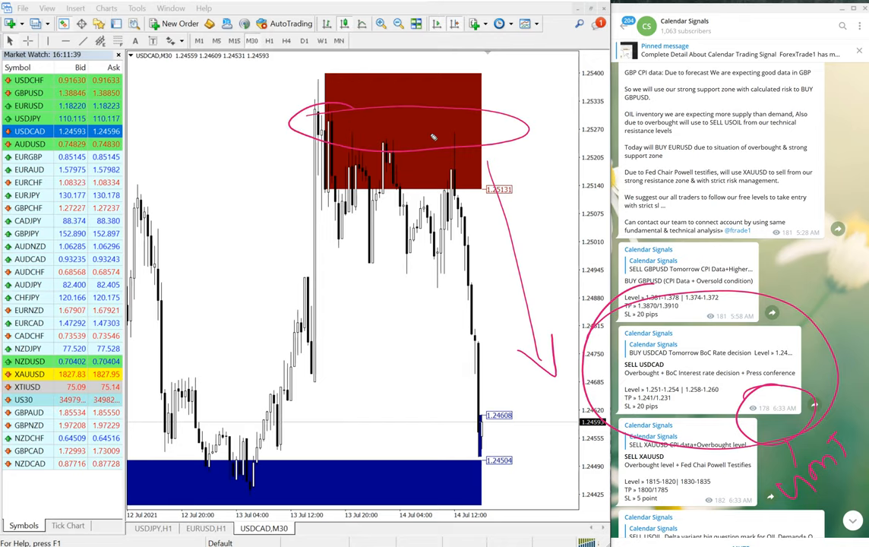
{"action": "mouse_move", "coordinate": [220, 315]}
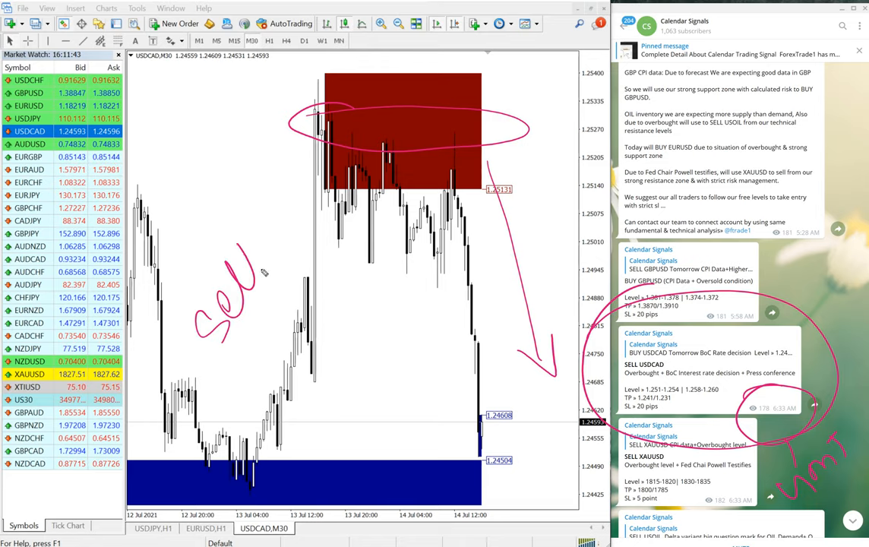
{"action": "left_click_drag", "start_coordinate": [236, 235], "coordinate": [304, 160]}
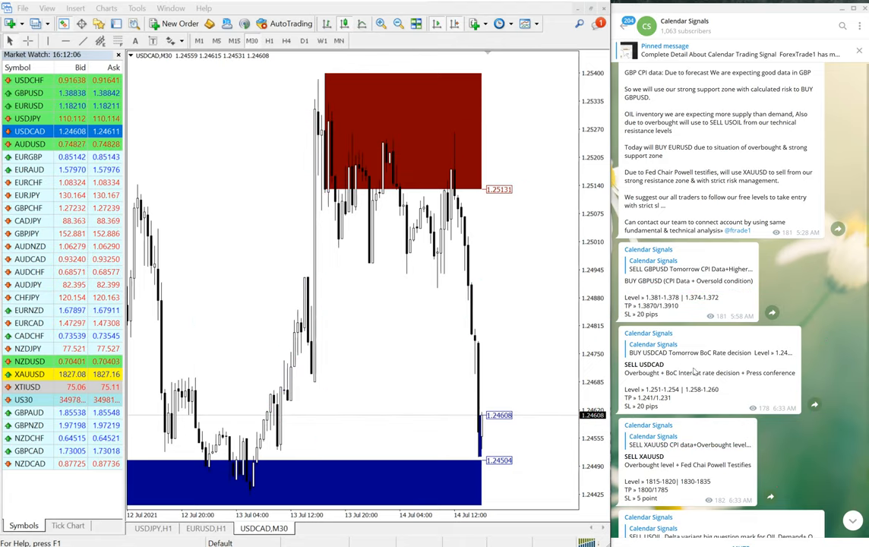
- Scroll the feed to the SELL USOIL and BUY EURUSD signal posts below USDCAD and XAUUSD
{"action": "scroll", "scroll_direction": "down", "scroll_amount": 3}
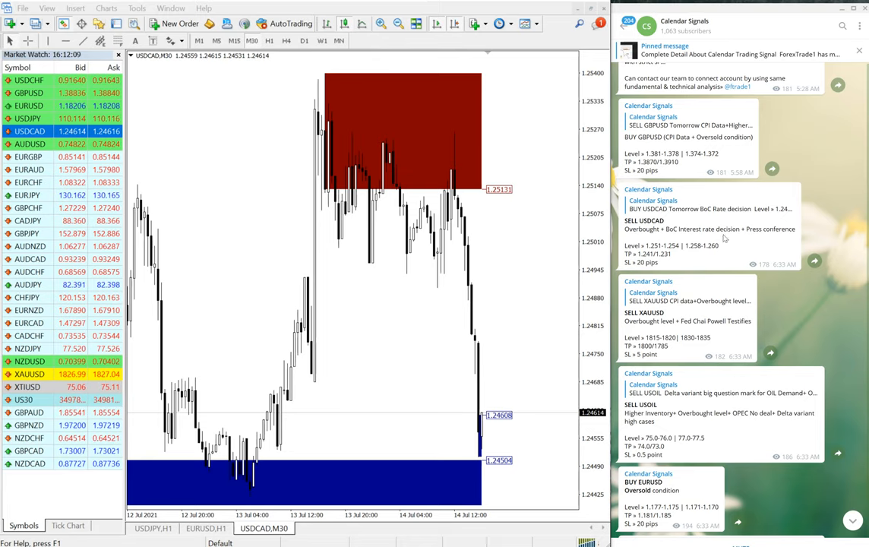
{"action": "scroll", "scroll_direction": "down", "scroll_amount": 3}
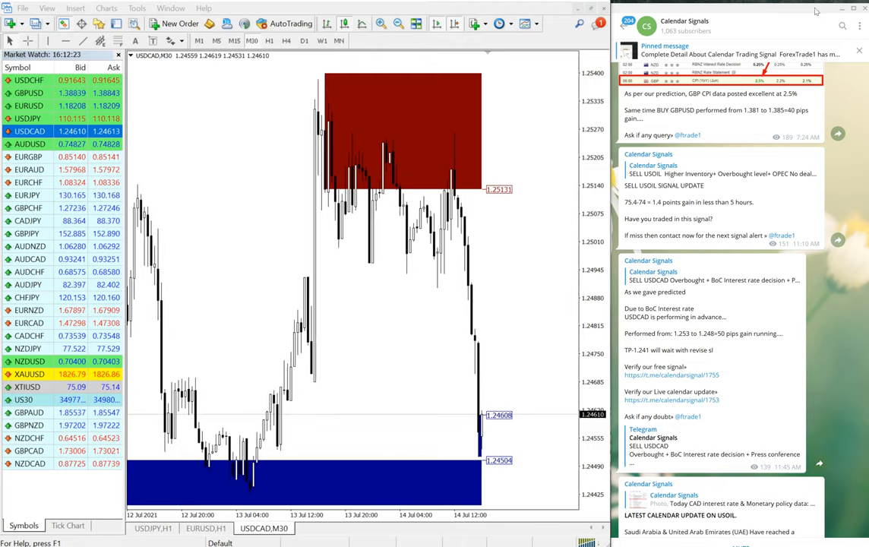
{"action": "scroll", "scroll_direction": "down", "scroll_amount": 3}
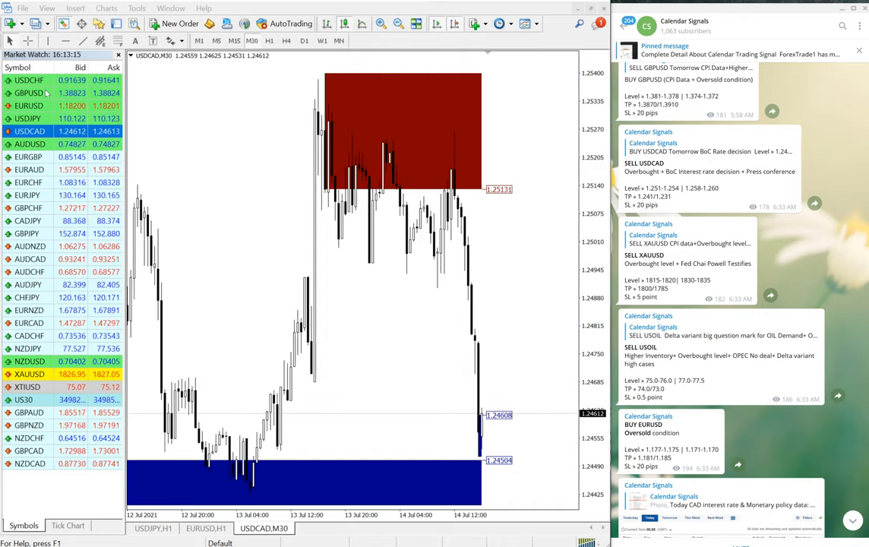
- Review the GBPUSD M30 chart, then show EURUSD M30 beside the BUY EURUSD signal
{"action": "left_click", "coordinate": [29, 92]}
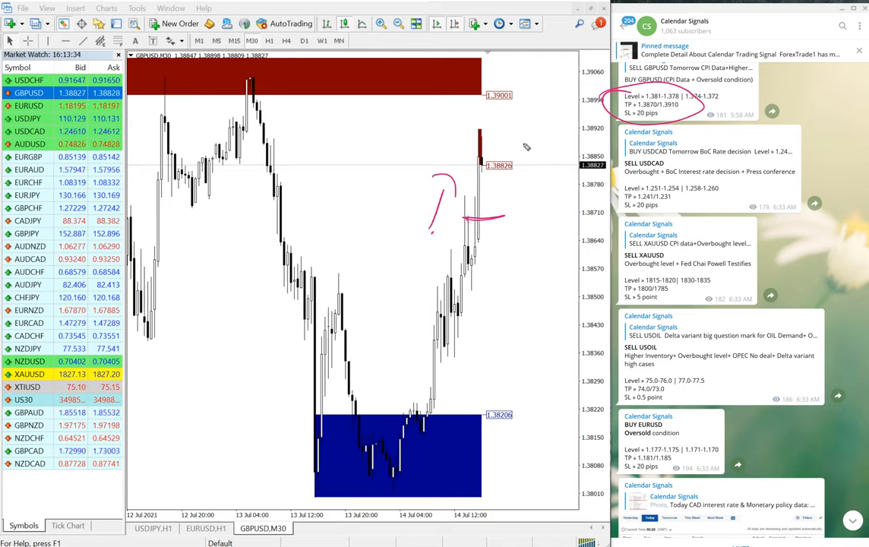
{"action": "scroll", "scroll_direction": "down", "scroll_amount": 3}
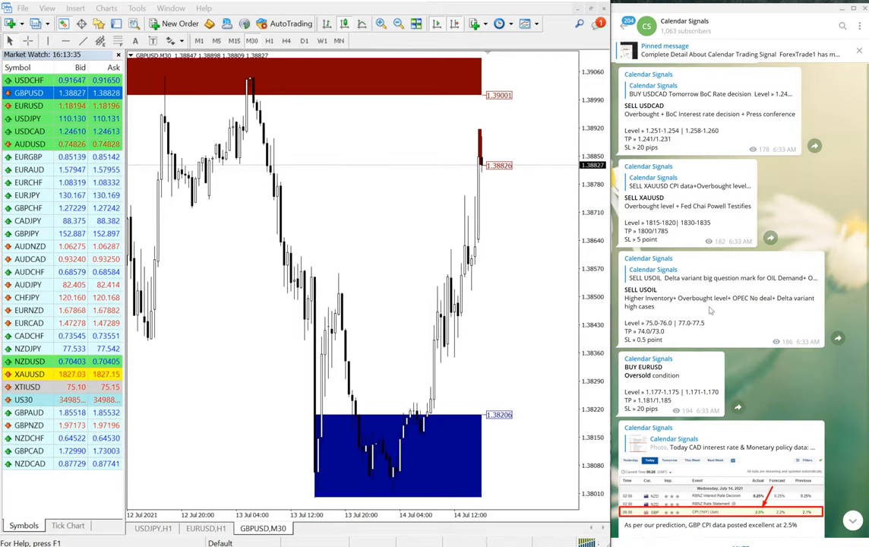
{"action": "scroll", "scroll_direction": "down", "scroll_amount": 3}
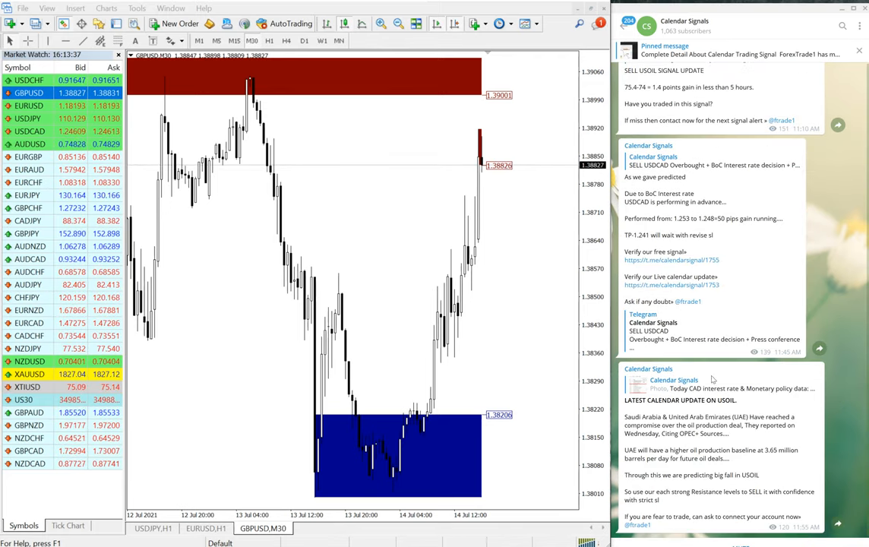
{"action": "scroll", "scroll_direction": "down", "scroll_amount": 3}
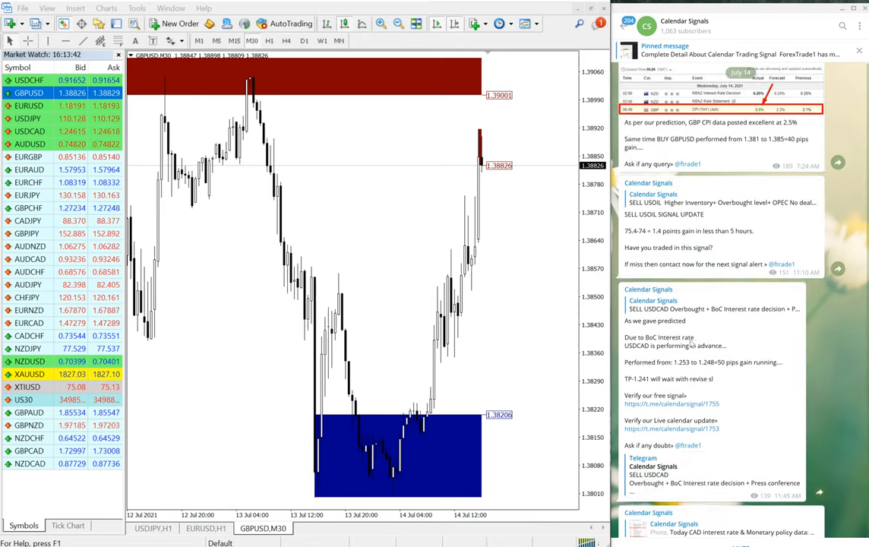
{"action": "scroll", "scroll_direction": "down", "scroll_amount": 3}
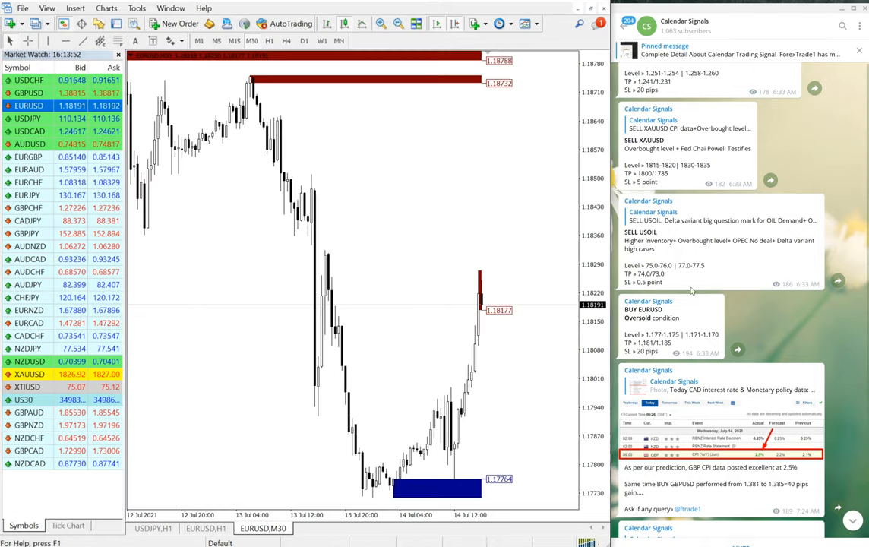
{"action": "scroll", "scroll_direction": "down", "scroll_amount": 3}
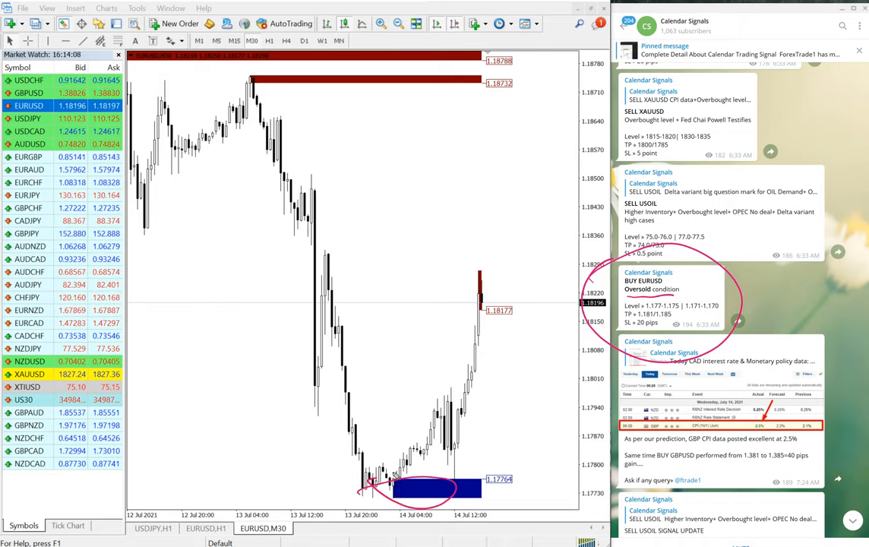
{"action": "left_click_drag", "start_coordinate": [410, 490], "coordinate": [489, 284]}
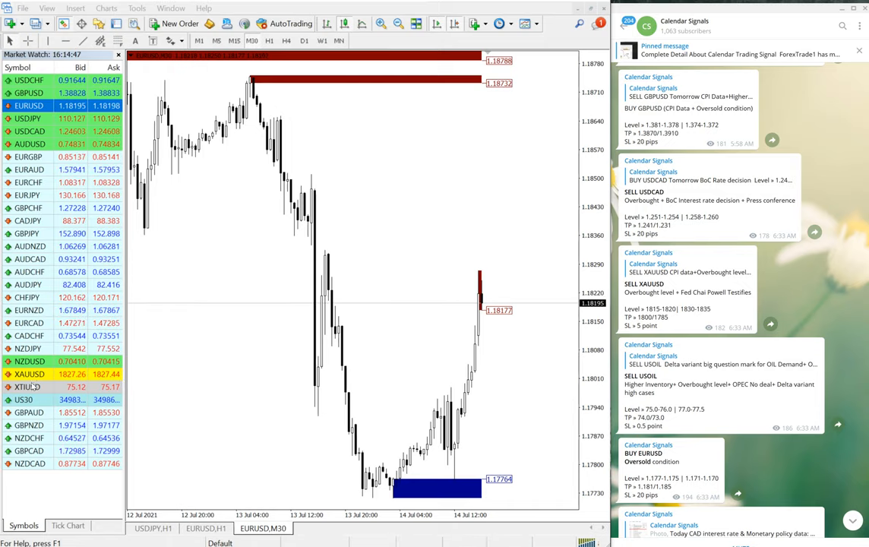
{"action": "double_click", "coordinate": [31, 373]}
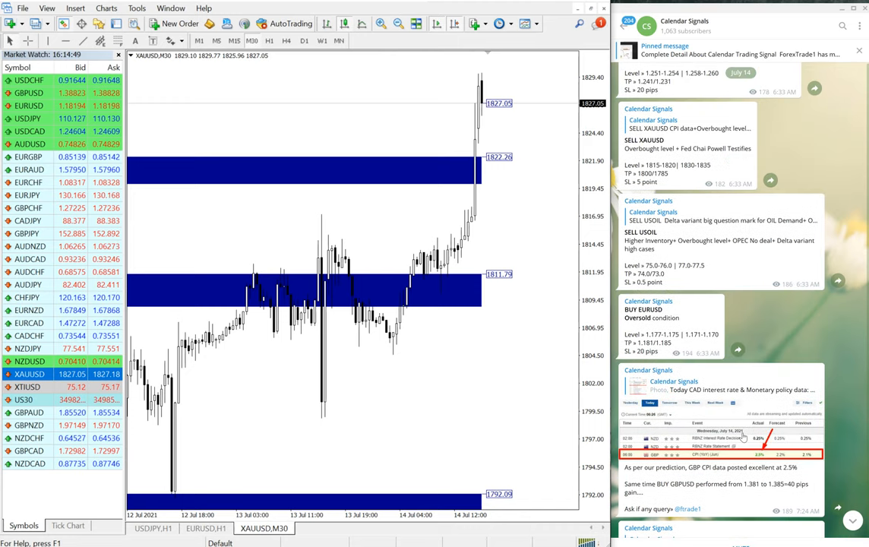
- Scroll through the XAUUSD M30 chart and feed to compare the rally with the SELL XAUUSD post
{"action": "scroll", "scroll_direction": "down", "scroll_amount": 3}
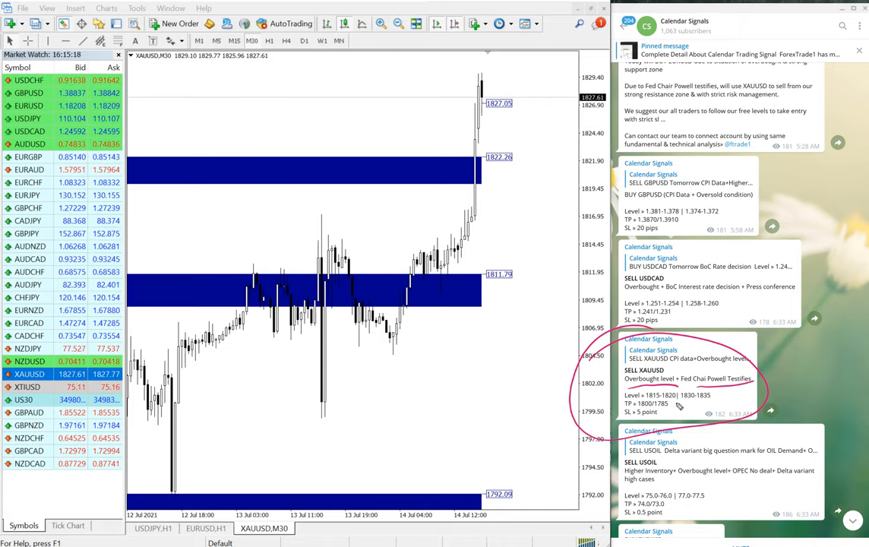
{"action": "mouse_move", "coordinate": [503, 256]}
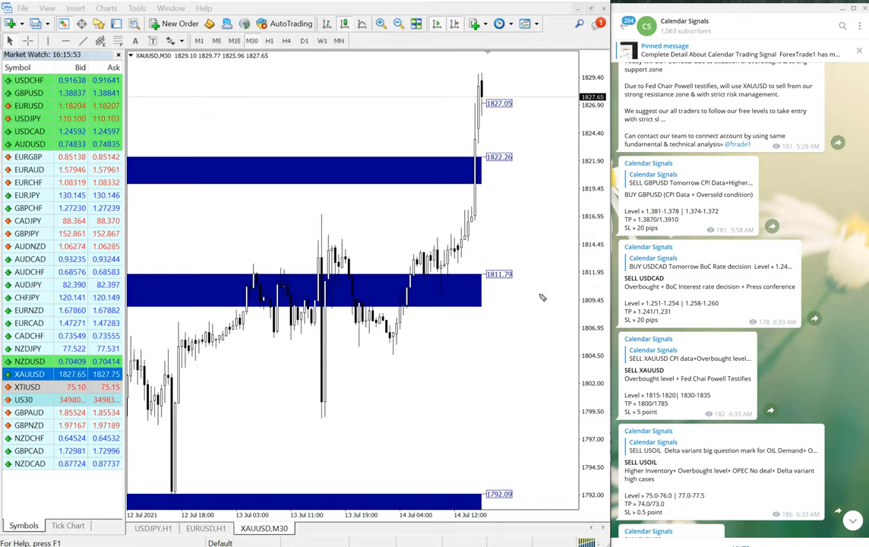
{"action": "scroll", "scroll_direction": "down", "scroll_amount": 3}
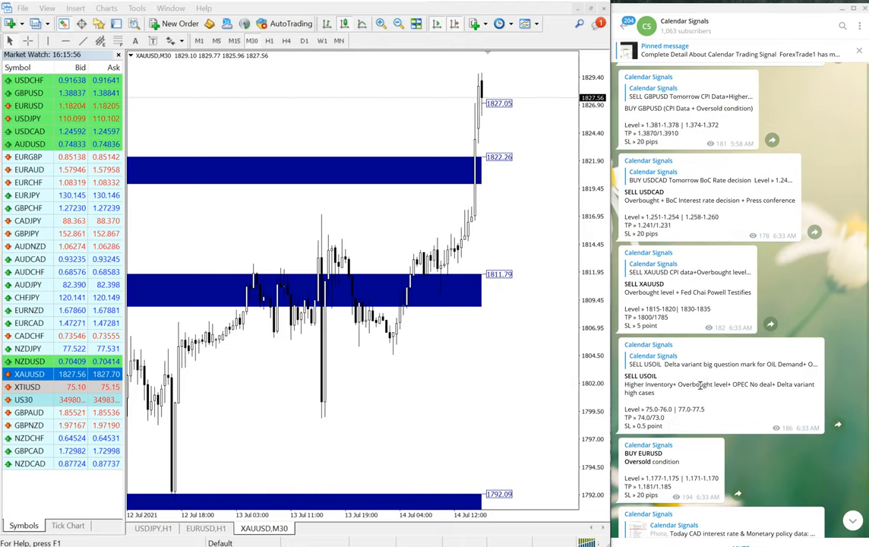
{"action": "scroll", "scroll_direction": "down", "scroll_amount": 3}
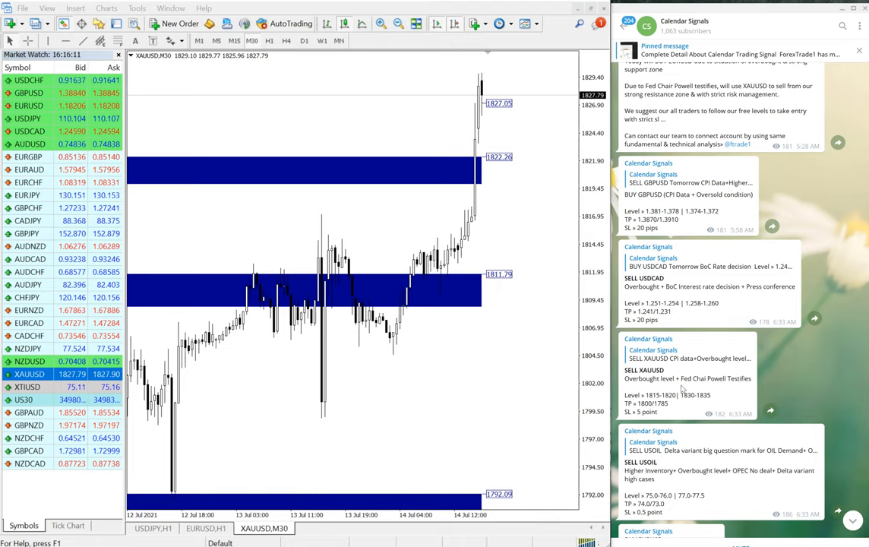
{"action": "scroll", "scroll_direction": "down", "scroll_amount": 3}
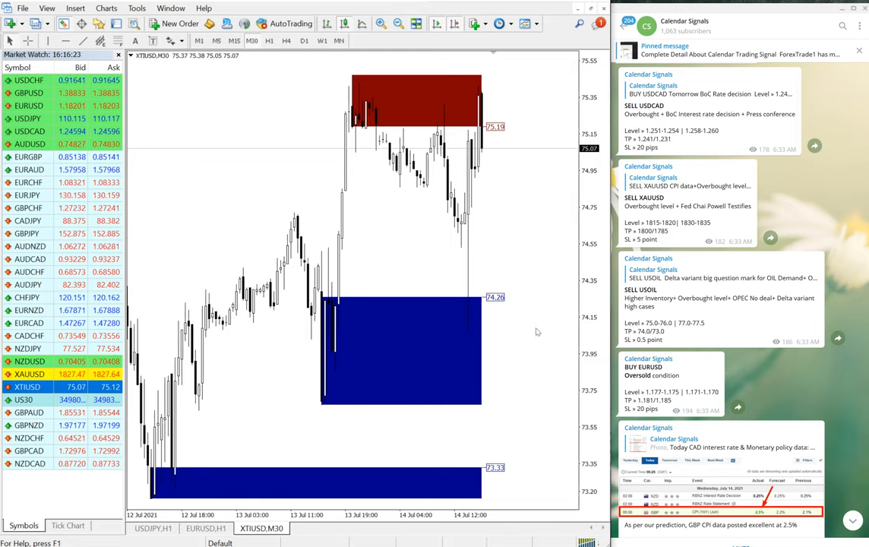
{"action": "mouse_move", "coordinate": [527, 230]}
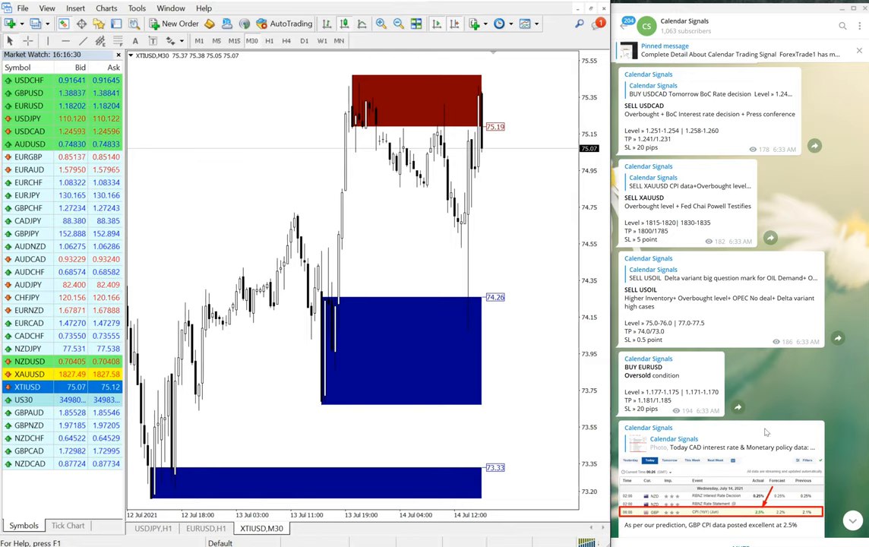
- Scroll the feed to the post reporting BUY GBPUSD gained 40 pips beside the XTIUSD chart
{"action": "scroll", "scroll_direction": "down", "scroll_amount": 3}
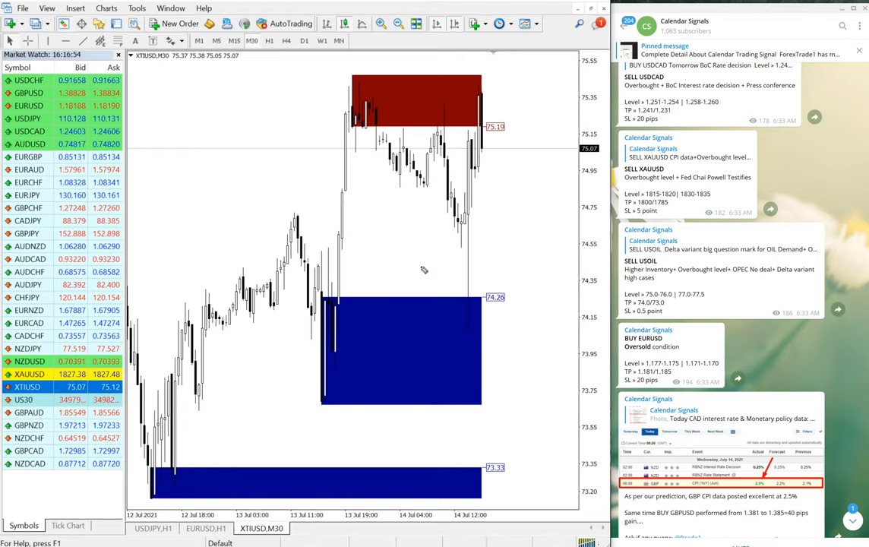
{"action": "mouse_move", "coordinate": [533, 376]}
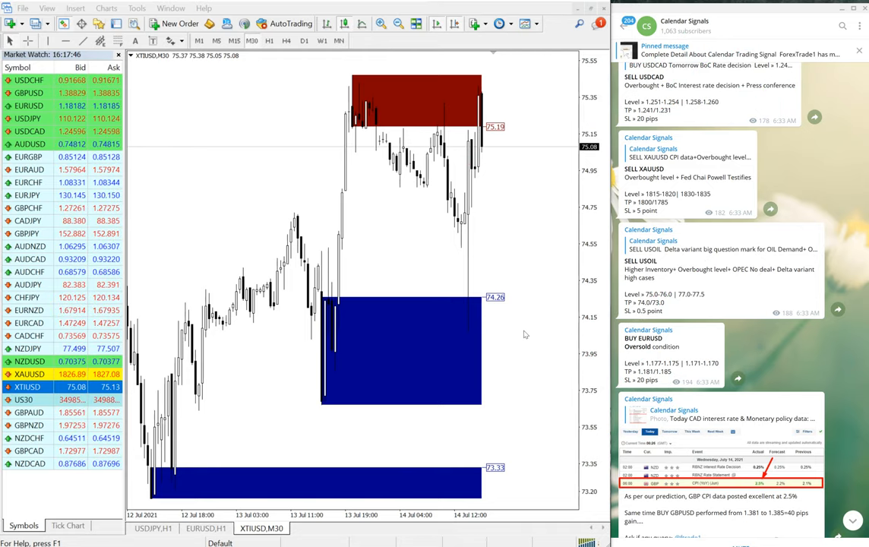
{"action": "mouse_move", "coordinate": [487, 332]}
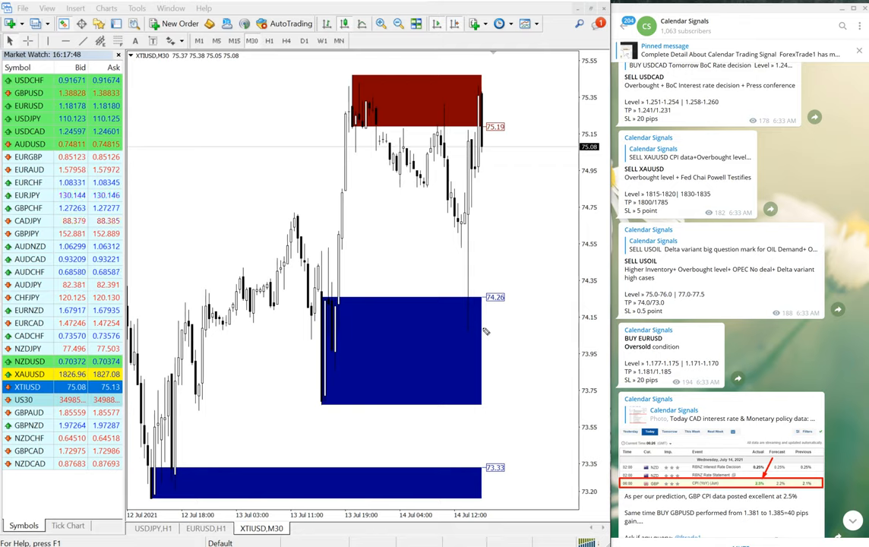